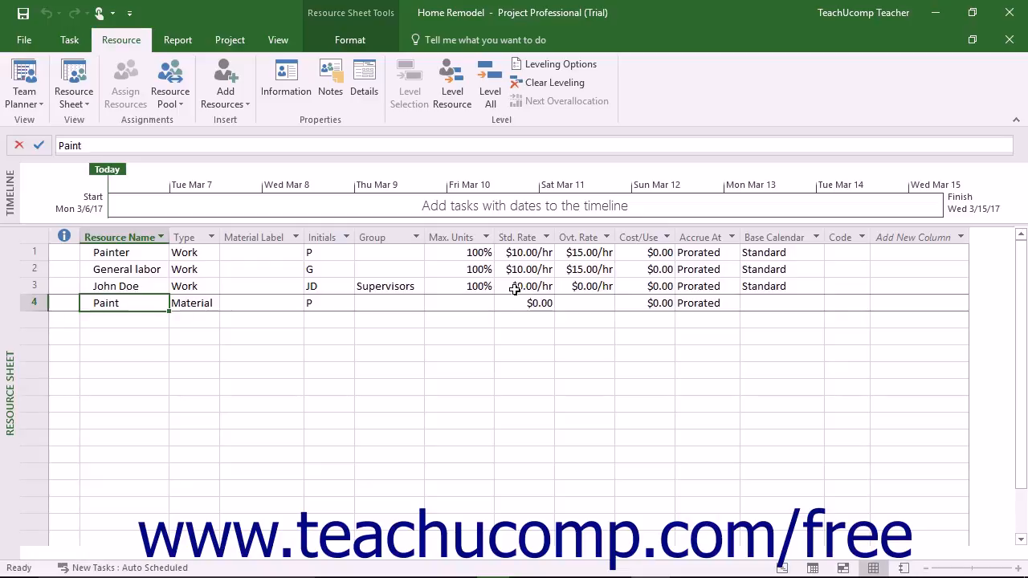
# Step: Commit the Paint material entry and move to the empty row 5 name cell
pyautogui.click(73, 80)
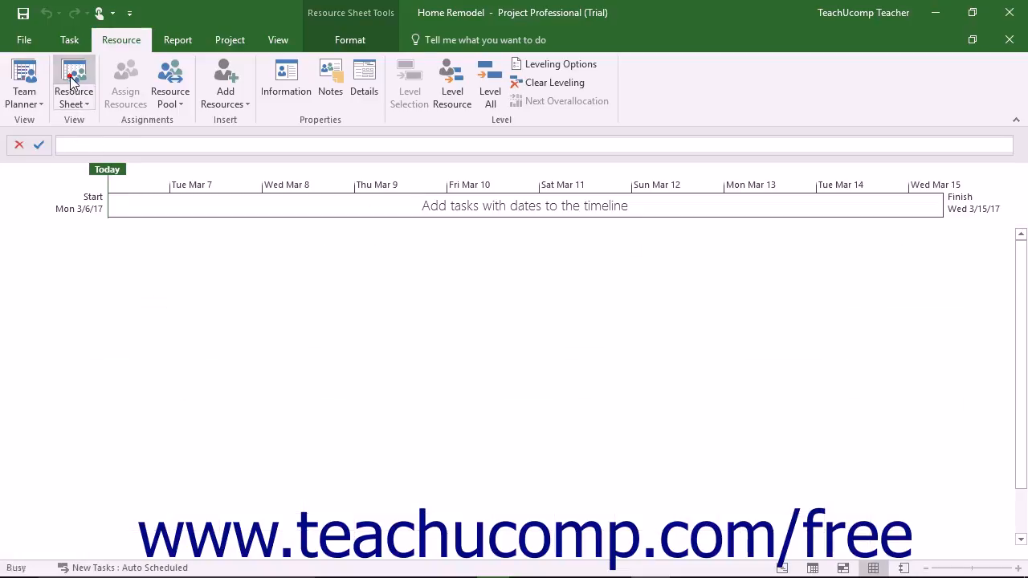
pyautogui.click(74, 80)
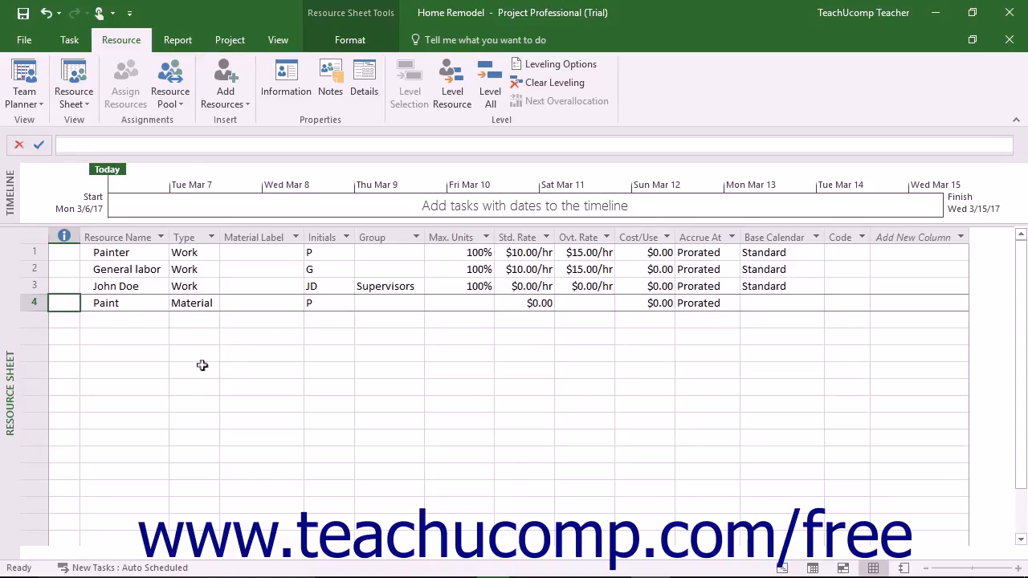
pyautogui.click(125, 320)
pyautogui.write('Permits')
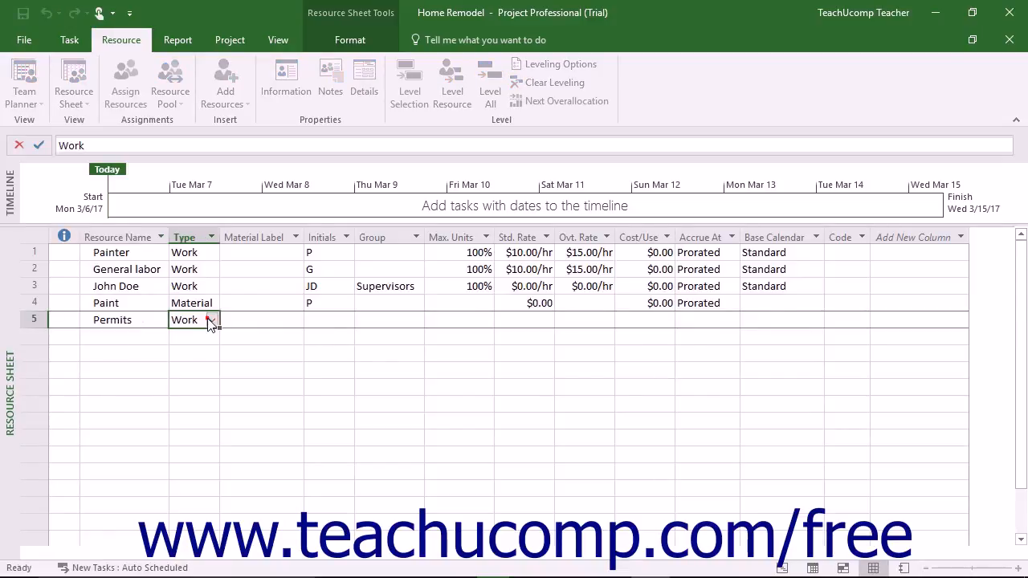
# Step: Enter 'Permits' as the row 5 resource and set its Type to Cost
pyautogui.click(212, 319)
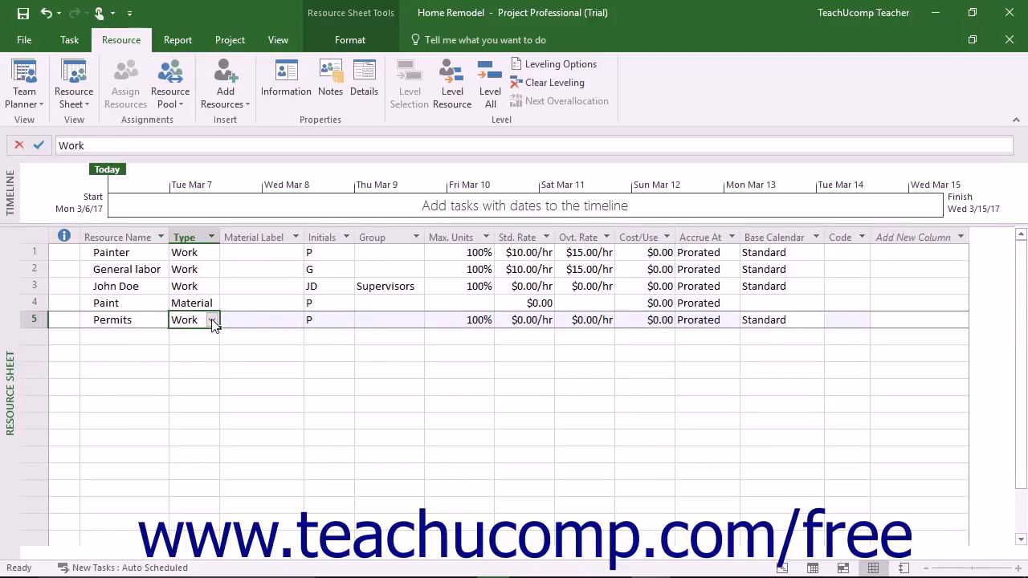
pyautogui.click(214, 320)
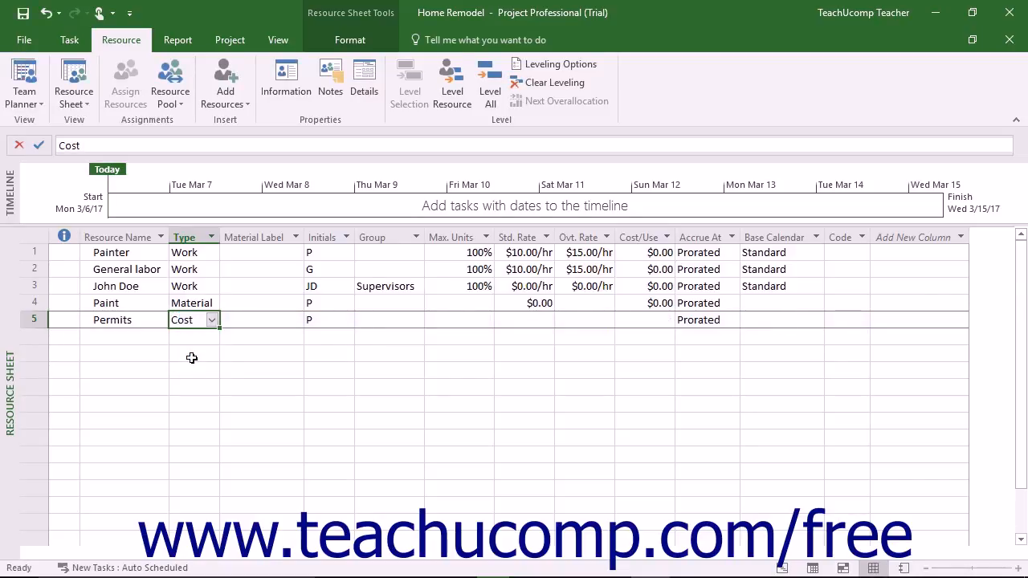
pyautogui.moveTo(286, 78)
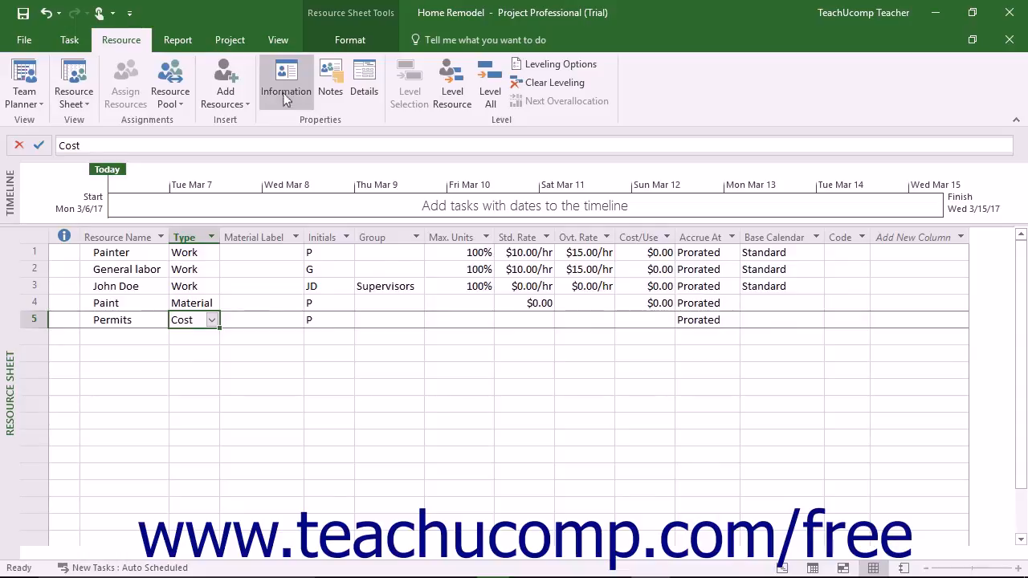
pyautogui.click(286, 72)
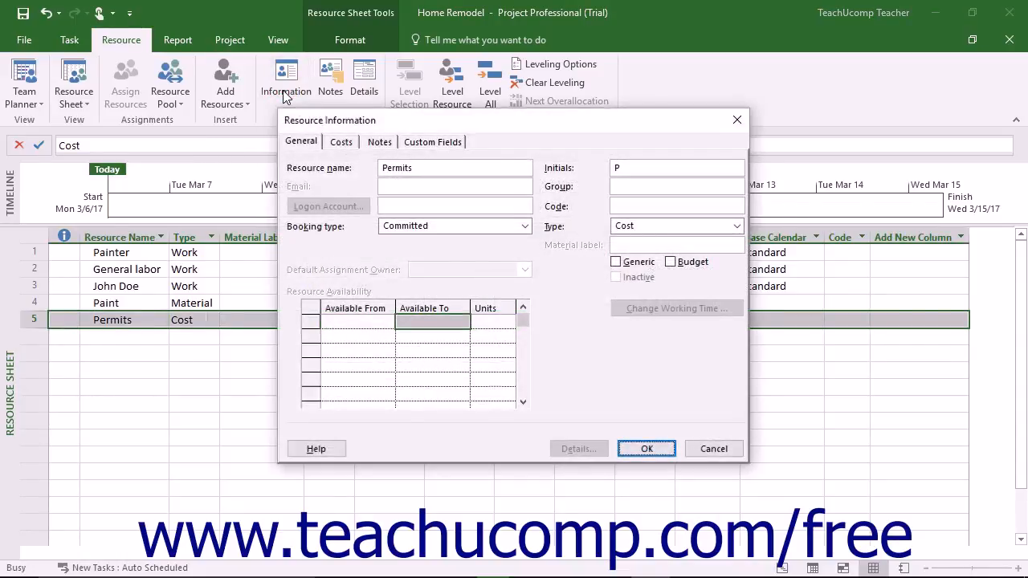
pyautogui.moveTo(511, 190)
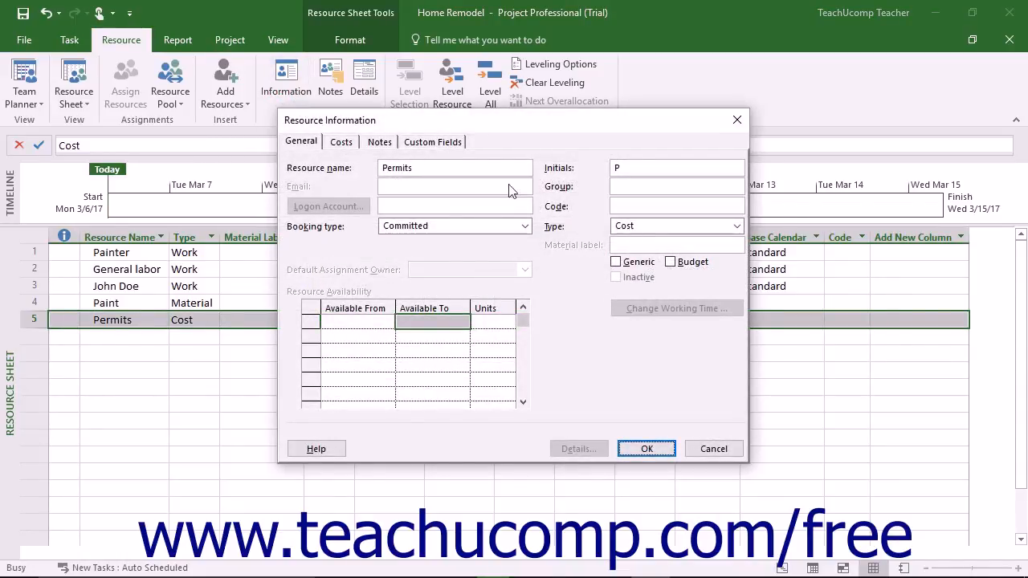
pyautogui.click(736, 225)
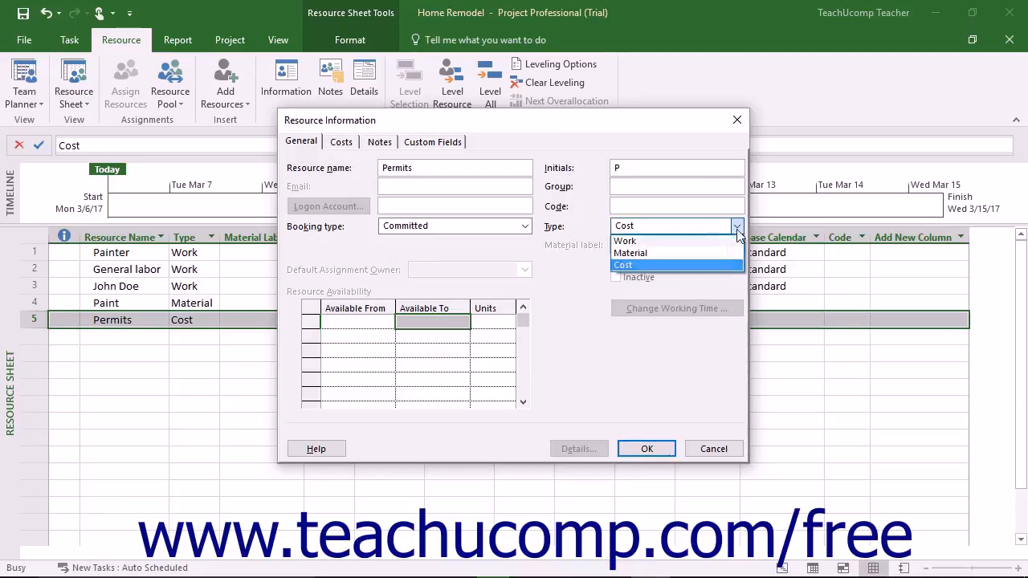
pyautogui.click(623, 265)
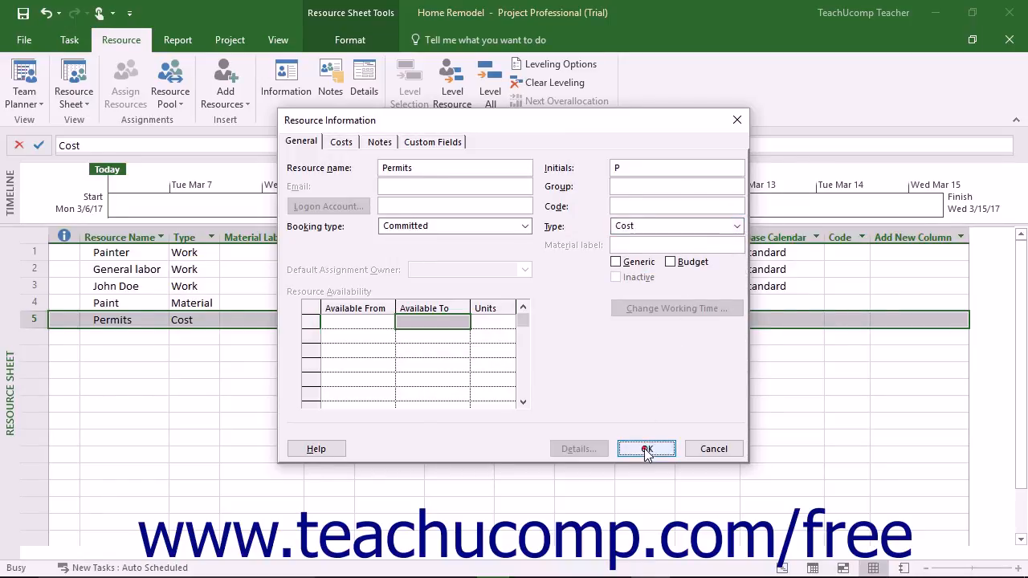
pyautogui.click(646, 448)
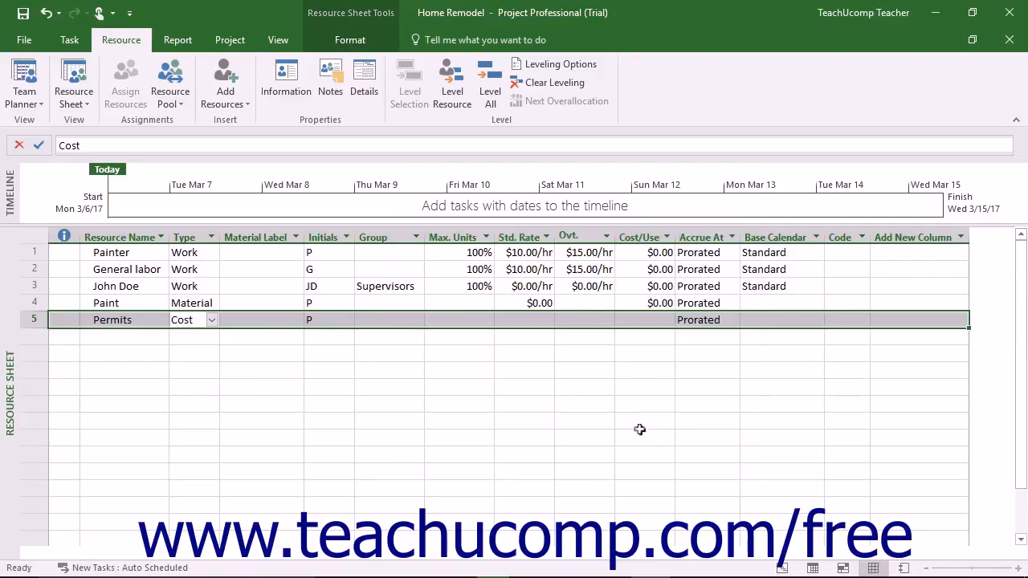